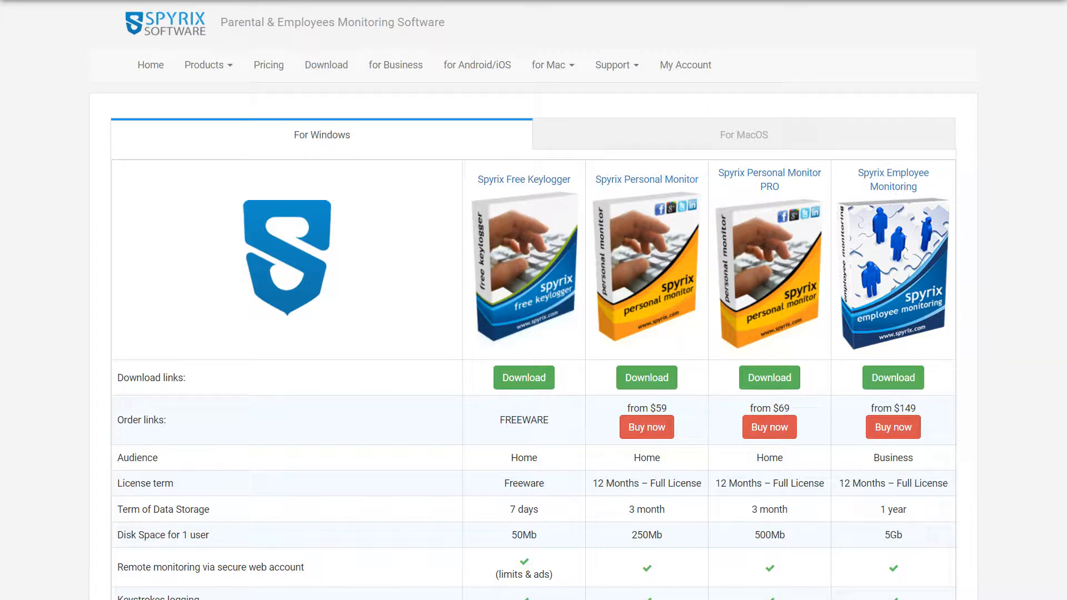
Step: Browse the mSpy homepage down to the 'Monitor with mSpy' phone features section
{"action": "scroll", "scroll_direction": "down", "scroll_amount": 3}
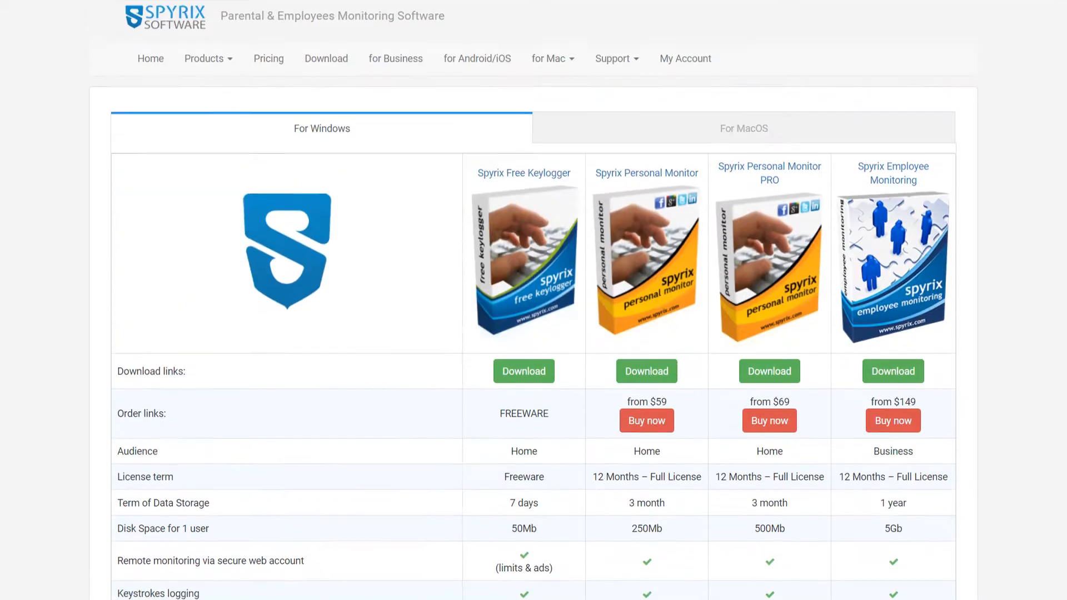
{"action": "scroll", "scroll_direction": "down", "scroll_amount": 3}
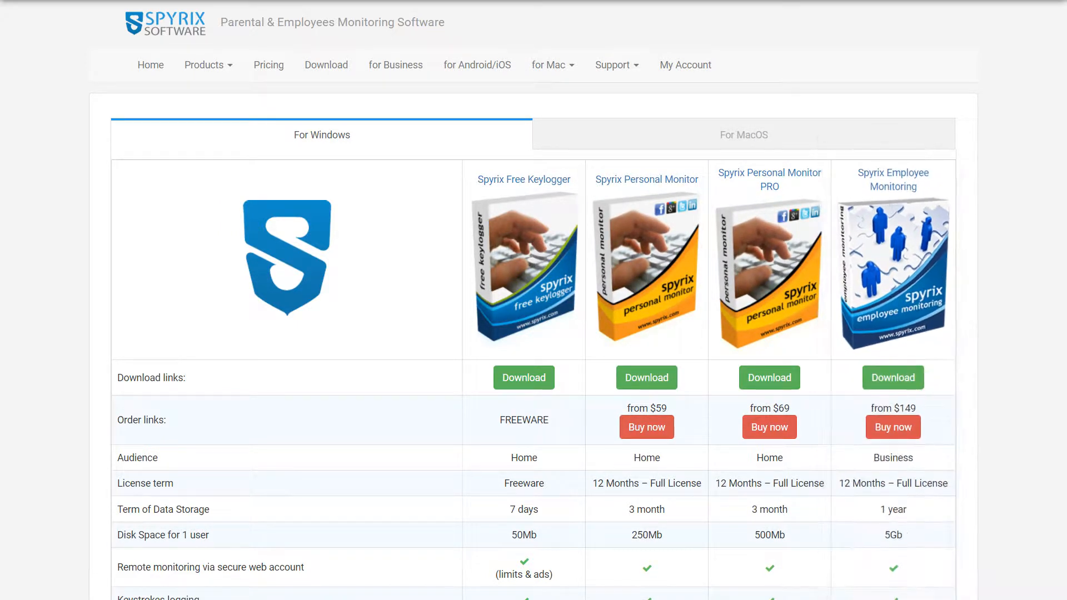
{"action": "left_click", "coordinate": [645, 179]}
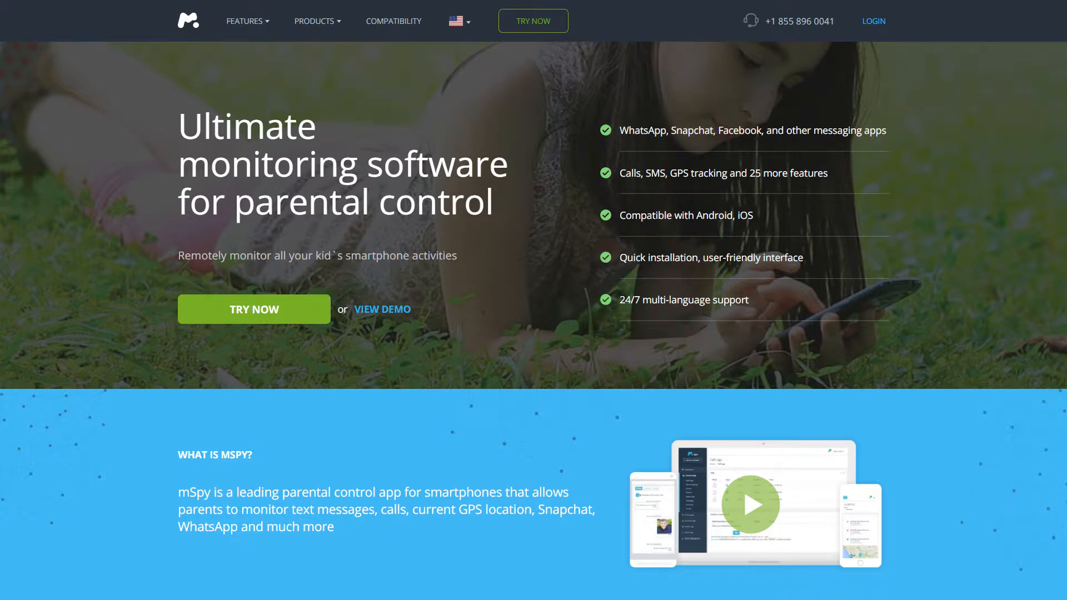
{"action": "scroll", "scroll_direction": "down", "scroll_amount": 3}
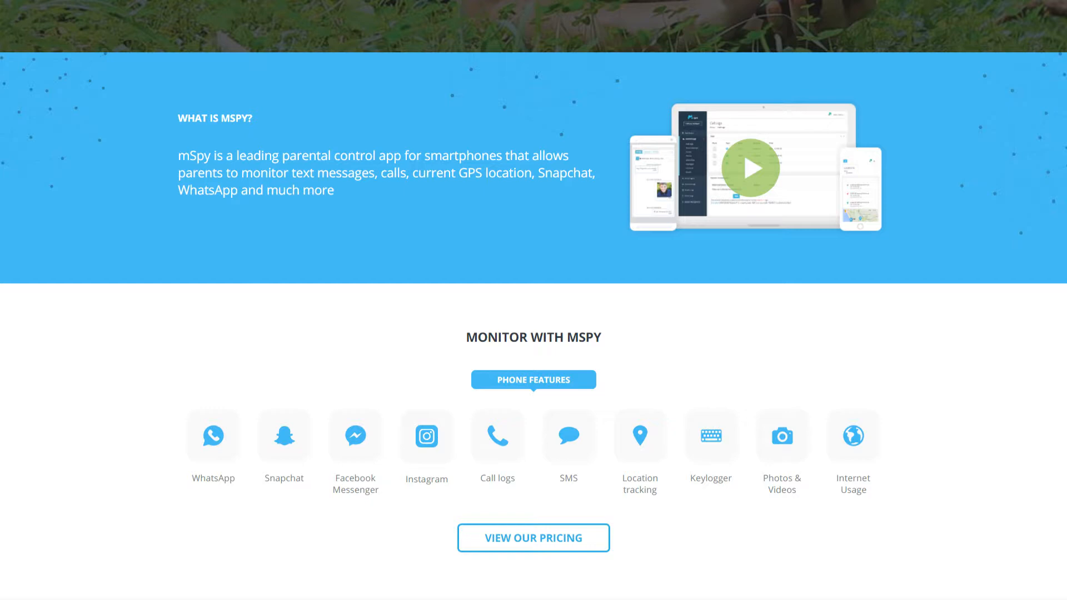
{"action": "left_click", "coordinate": [751, 166]}
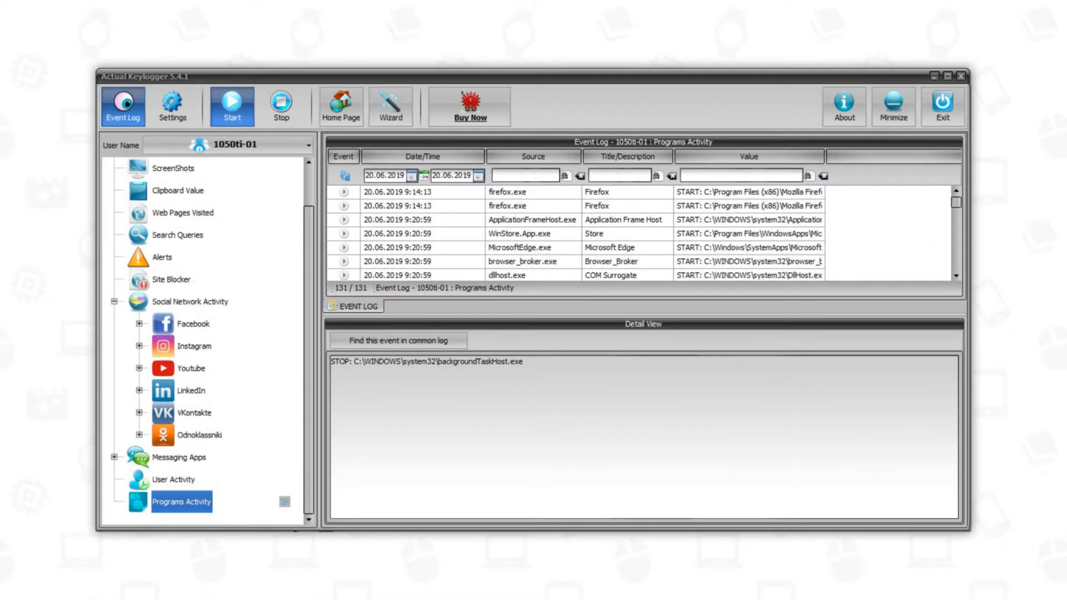
Step: View the Keyboard events and Clipboard Value logs in Actual Keylogger's Event Log tree
{"action": "left_click", "coordinate": [181, 179]}
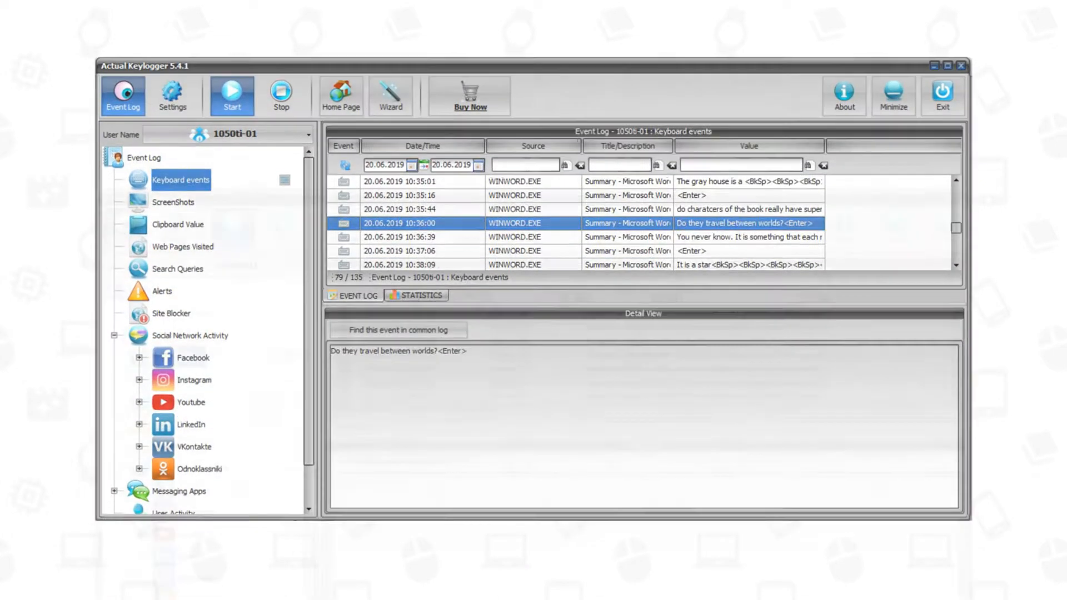
{"action": "left_click", "coordinate": [178, 224]}
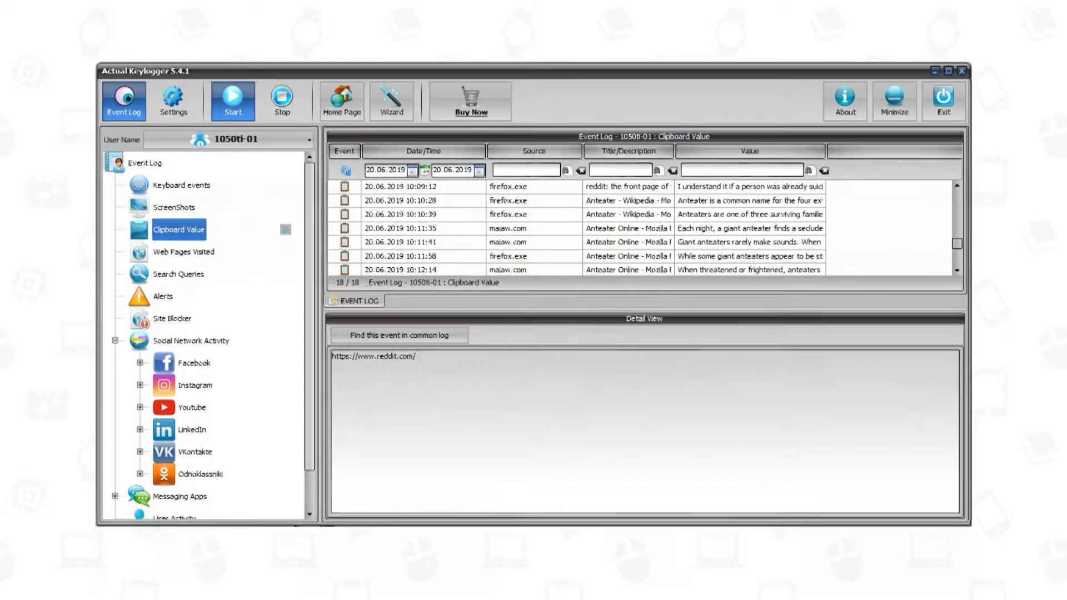
{"action": "left_click", "coordinate": [182, 257]}
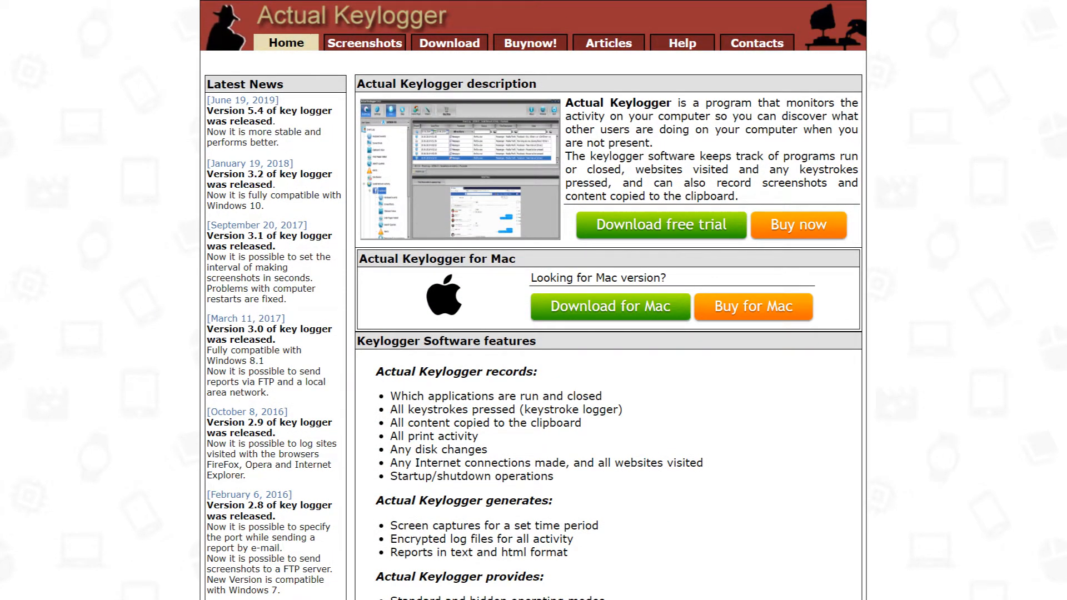
Step: Scroll the Actual Keylogger homepage through its features, ideal users and keylogger explanation
{"action": "scroll", "scroll_direction": "down", "scroll_amount": 3}
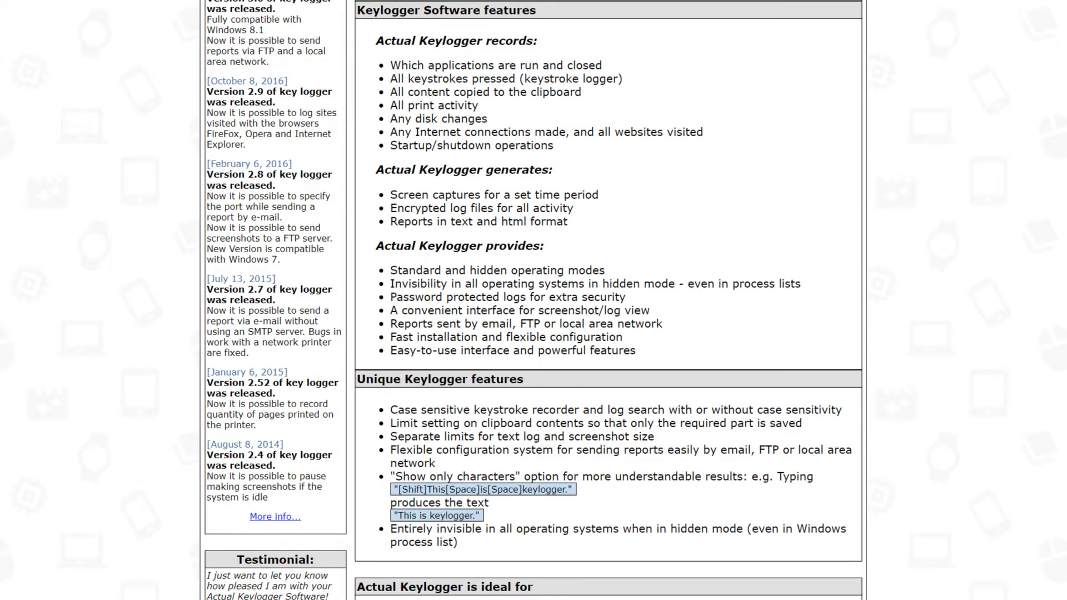
{"action": "scroll", "scroll_direction": "down", "scroll_amount": 3}
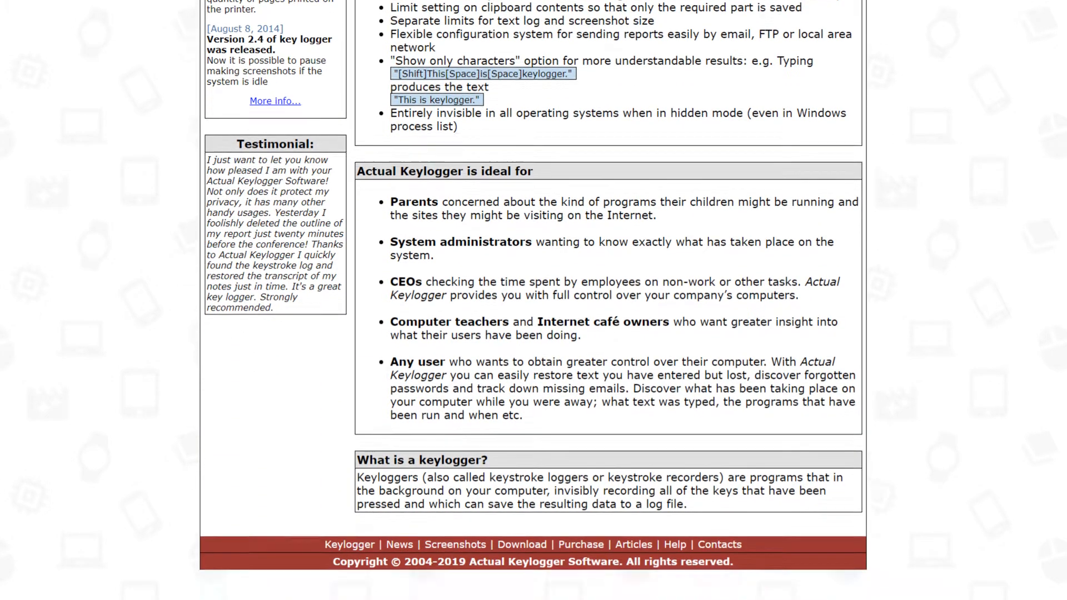
{"action": "scroll", "scroll_direction": "down", "scroll_amount": 3}
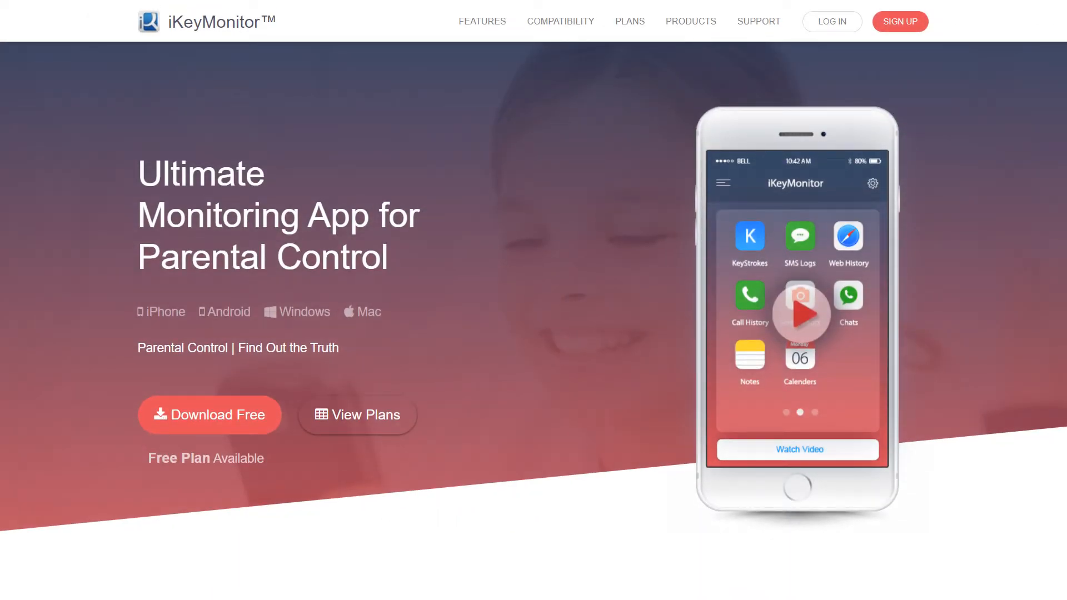
Step: Scroll the iKeyMonitor homepage to the cyberbullying, predator and online safety feature cards
{"action": "scroll", "scroll_direction": "down", "scroll_amount": 3}
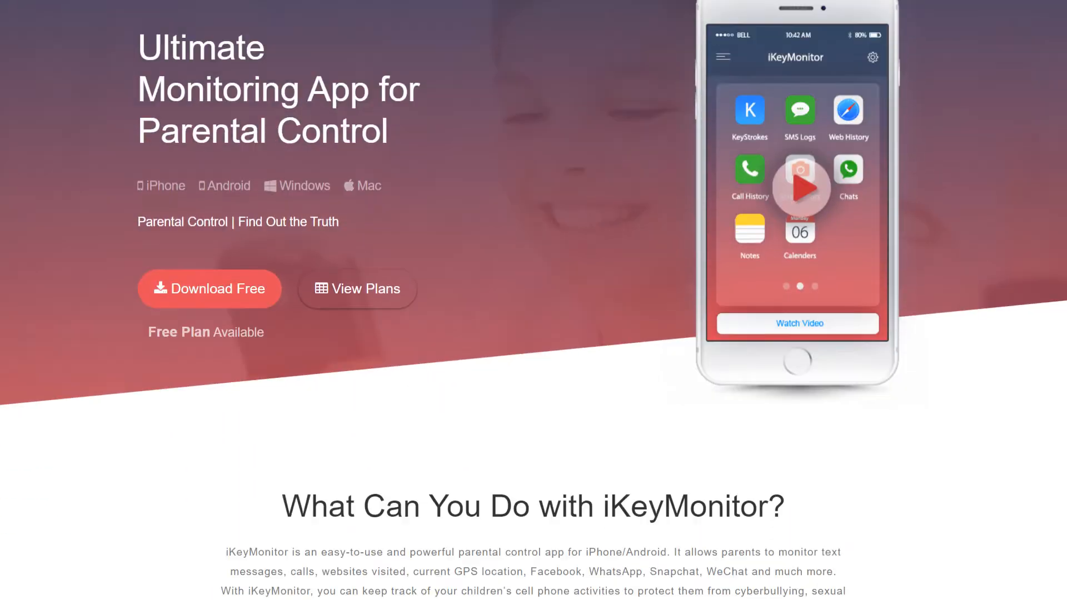
{"action": "scroll", "scroll_direction": "down", "scroll_amount": 3}
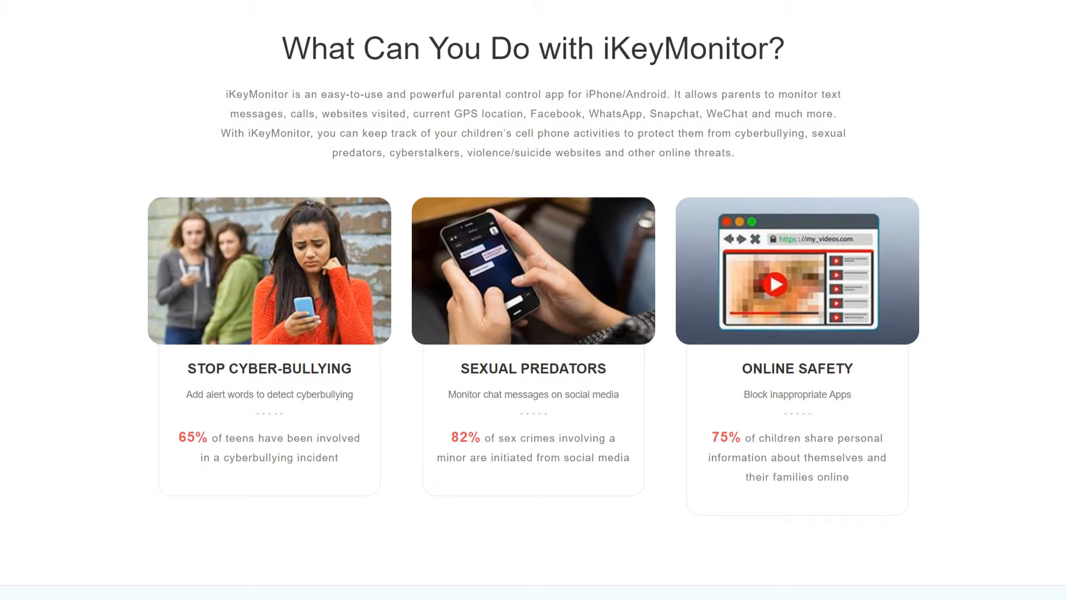
{"action": "scroll", "scroll_direction": "down", "scroll_amount": 3}
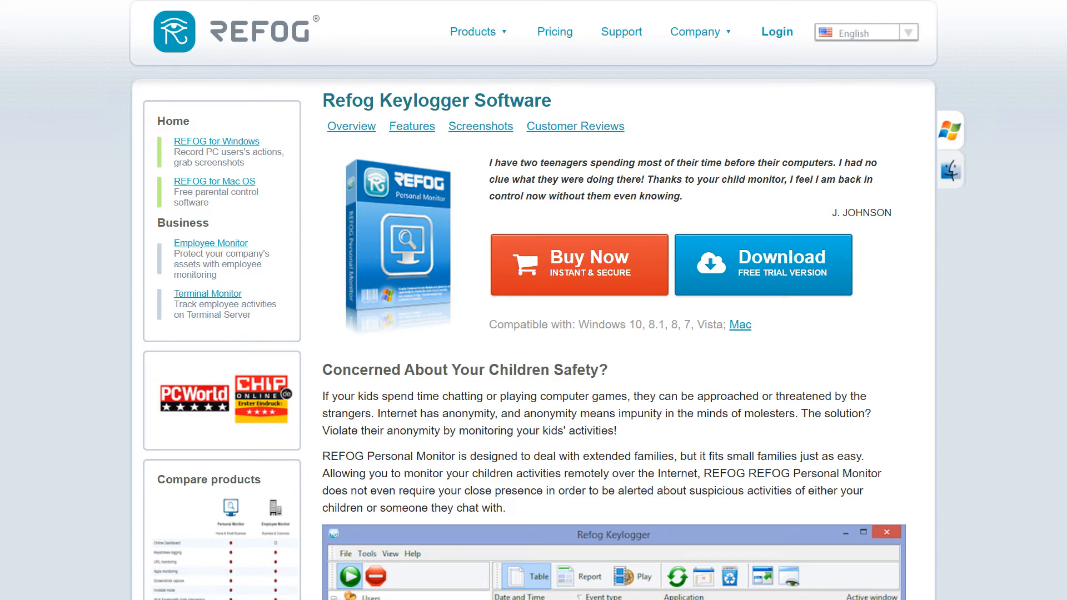
Step: Scroll the REFOG page past the child-safety text to the Personal vs Employee Monitor comparison
{"action": "scroll", "scroll_direction": "down", "scroll_amount": 3}
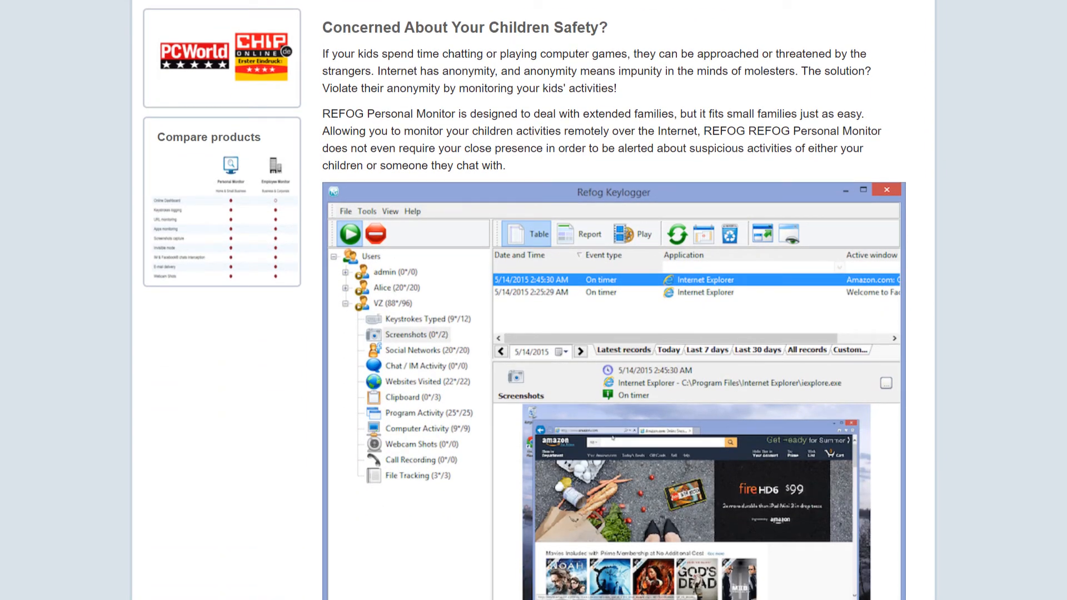
{"action": "scroll", "scroll_direction": "down", "scroll_amount": 3}
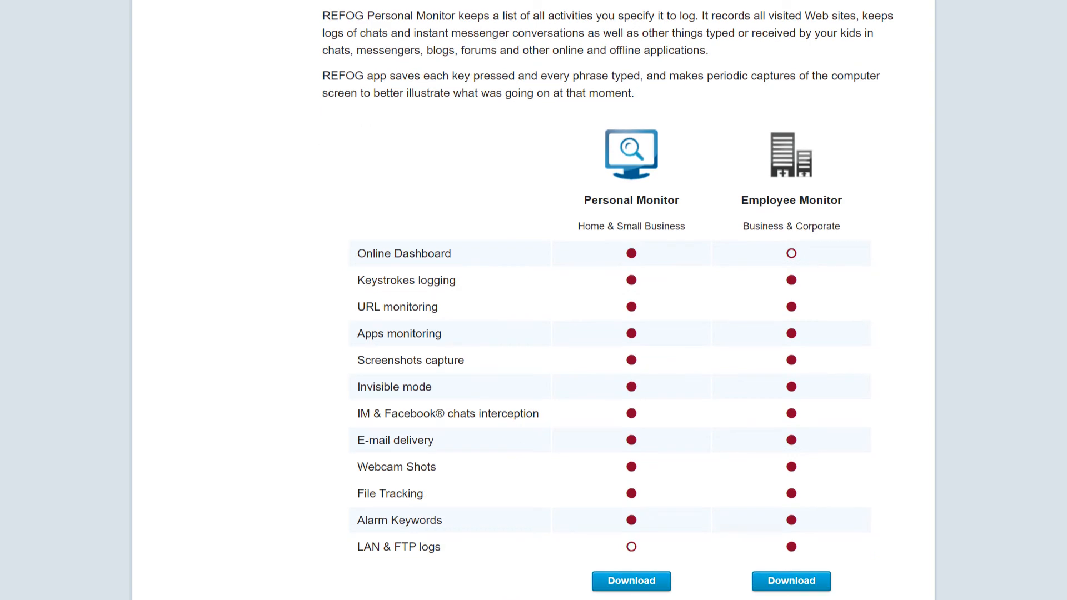